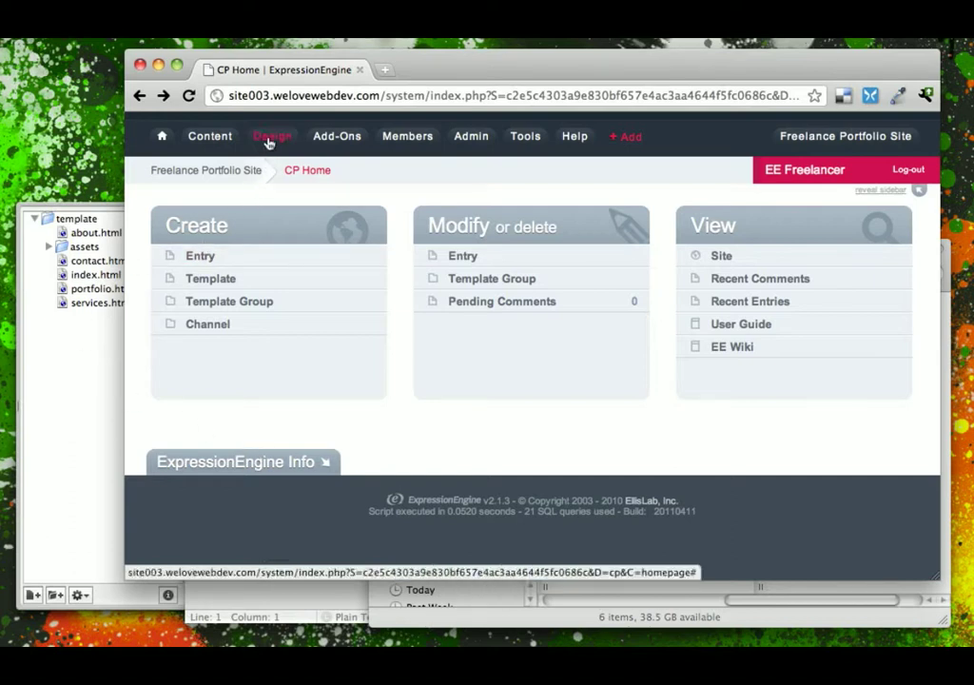
Step: Start a new template group from the Design > Templates menu
left_click(272, 136)
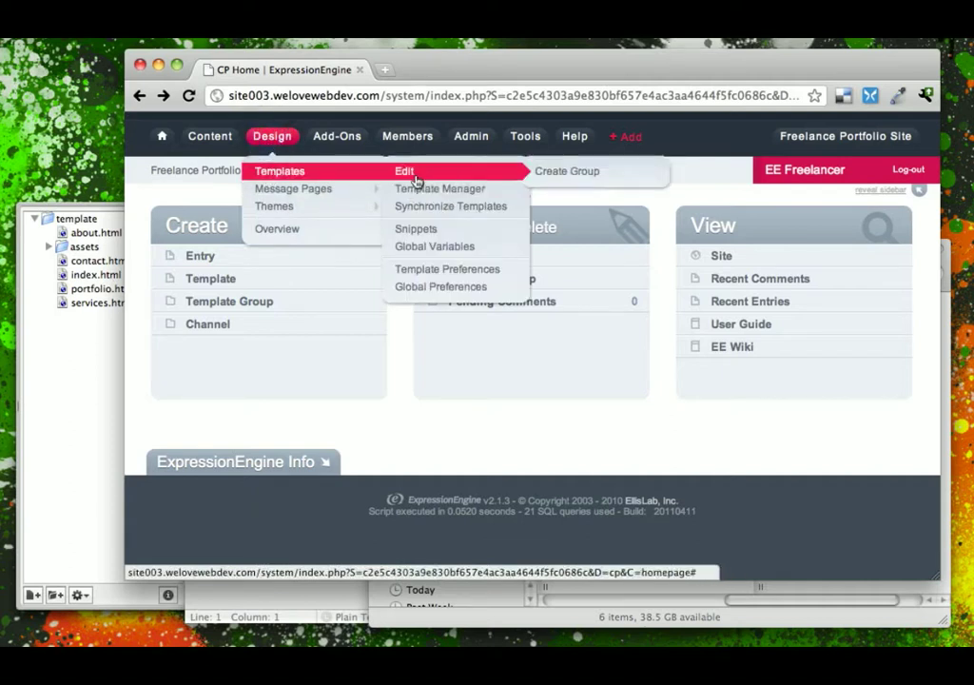
mouse_move(440, 188)
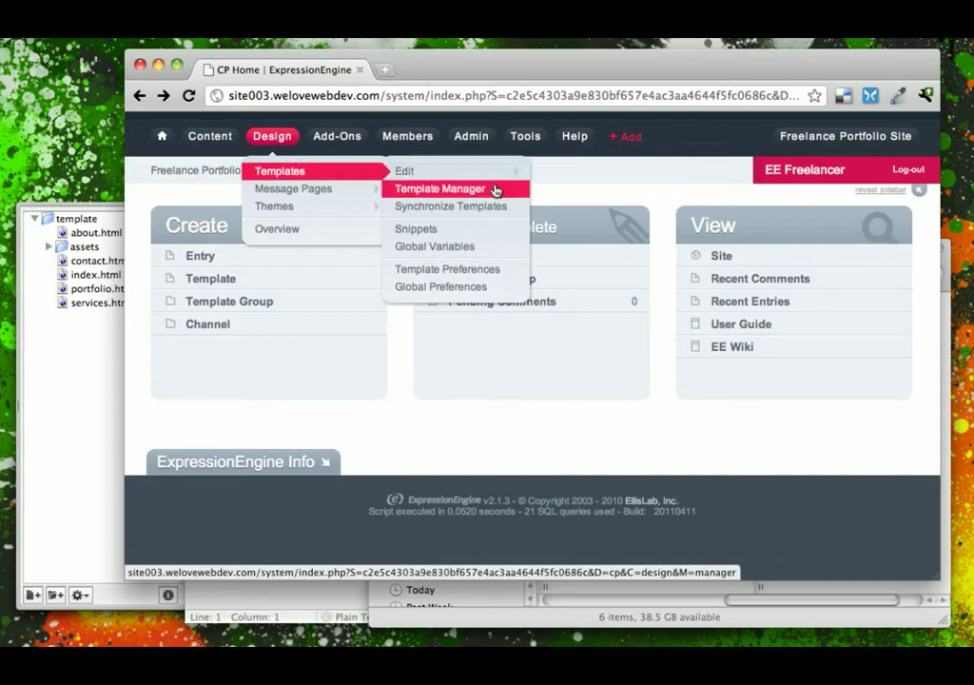
left_click(439, 188)
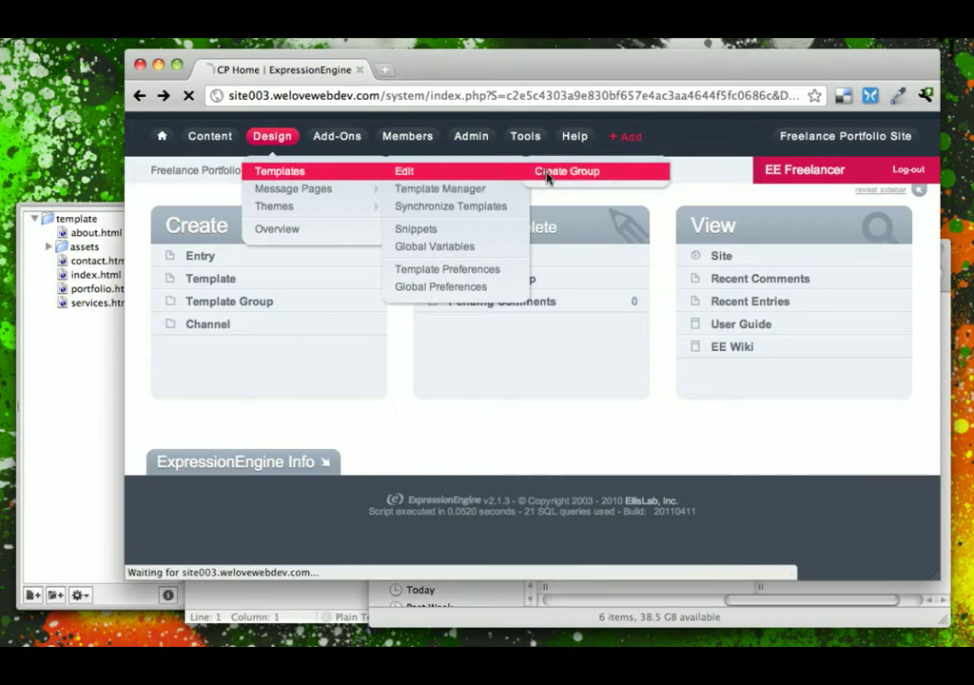
Step: Name the template group 'home' and enable its index template as the site home page
left_click(566, 171)
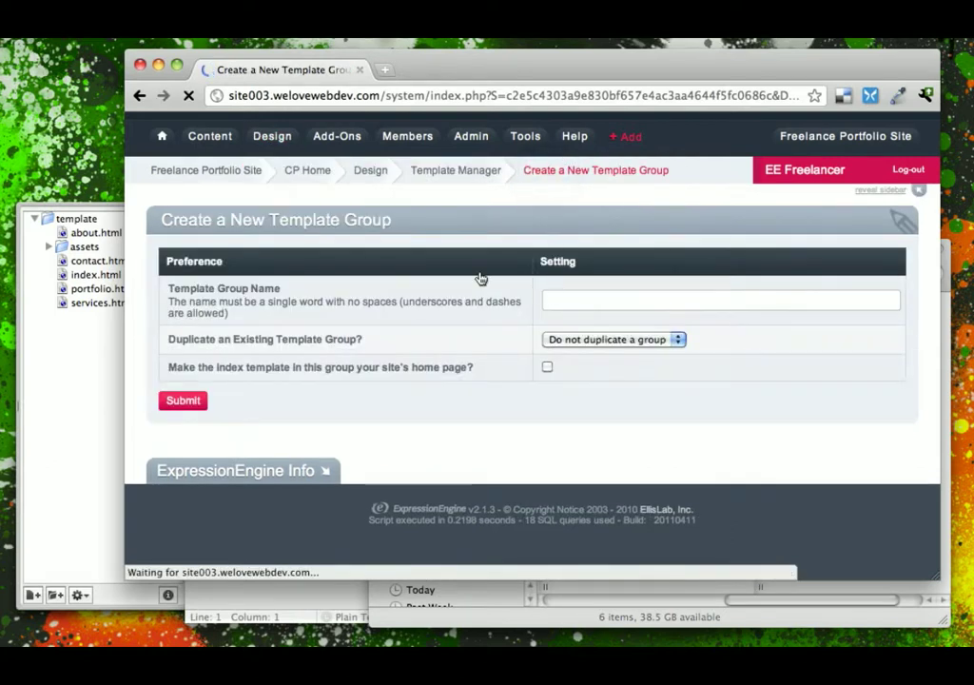
left_click(719, 300)
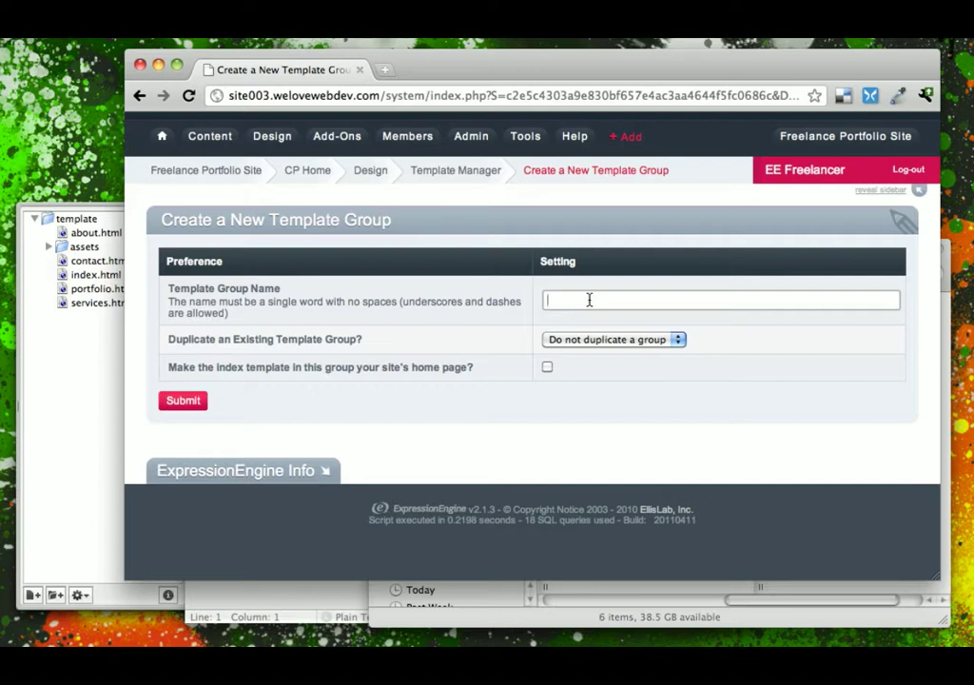
type("home")
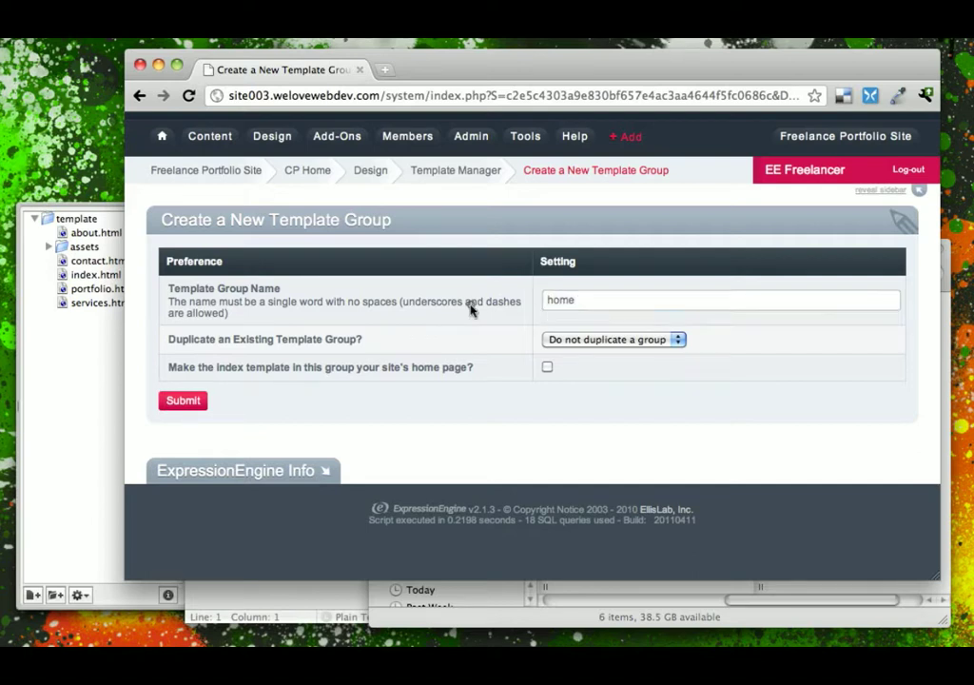
mouse_move(471, 311)
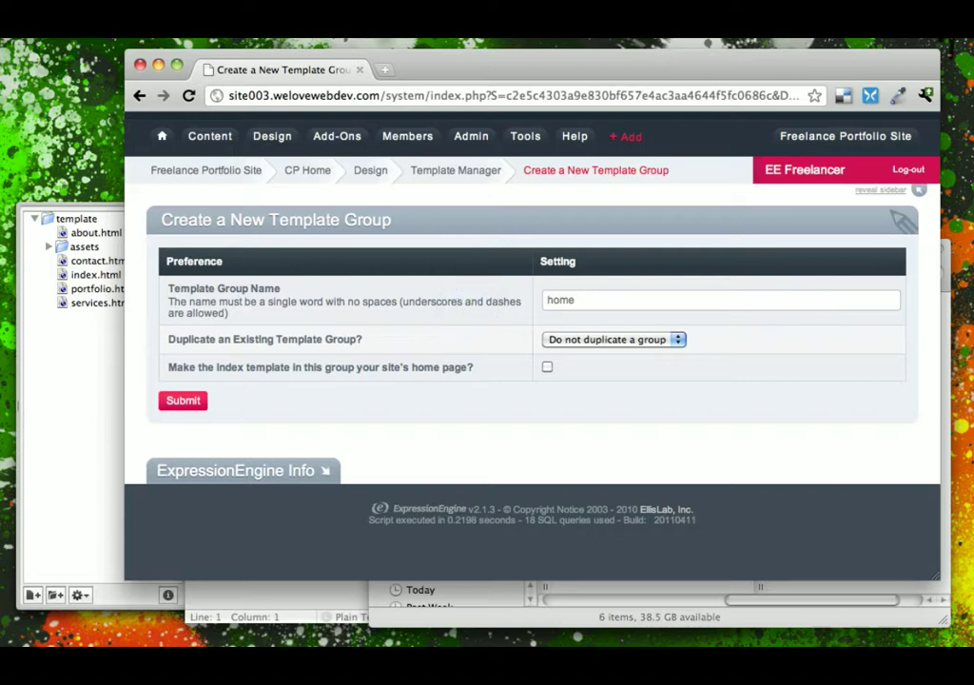
mouse_move(473, 311)
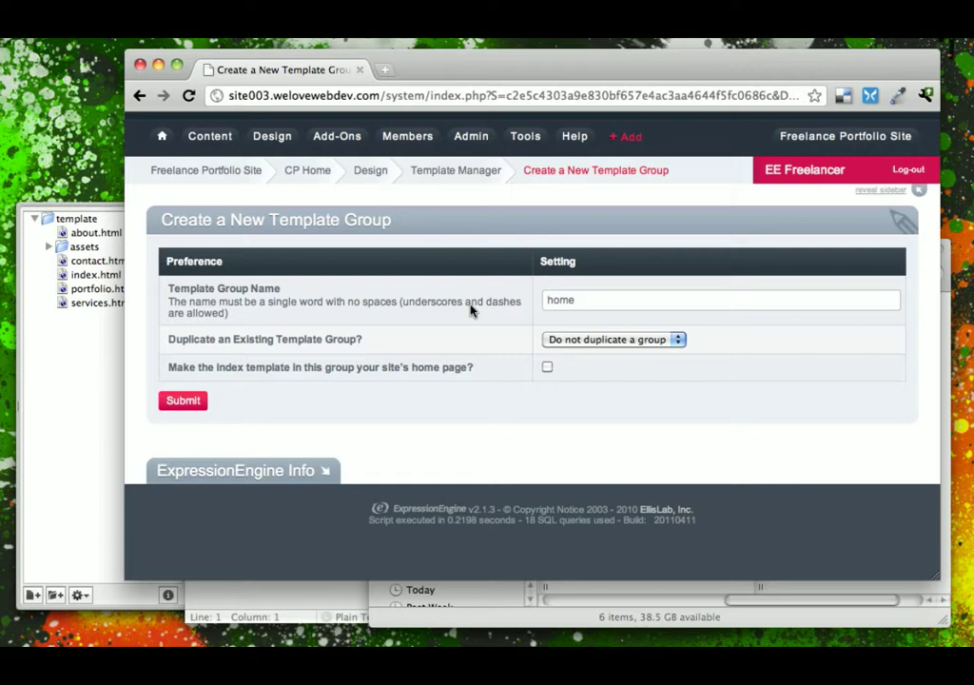
mouse_move(242, 342)
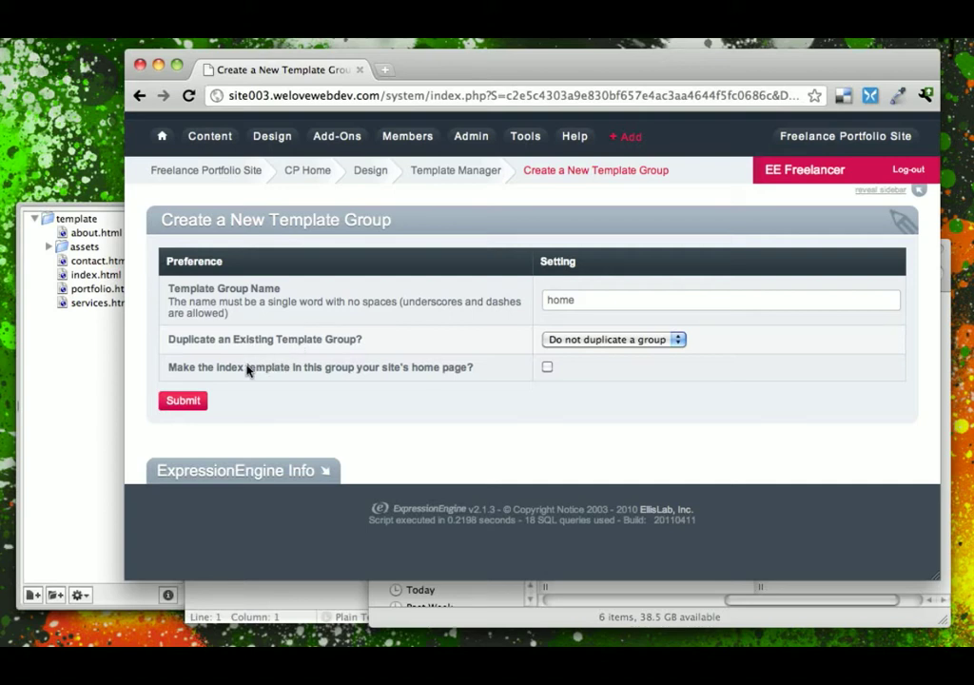
mouse_move(241, 372)
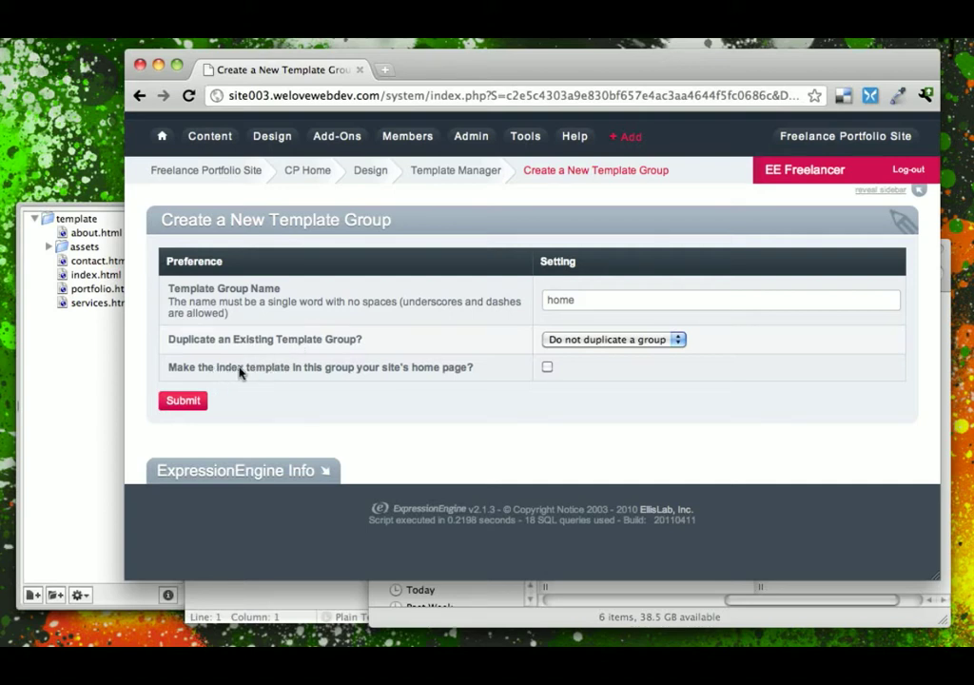
mouse_move(494, 376)
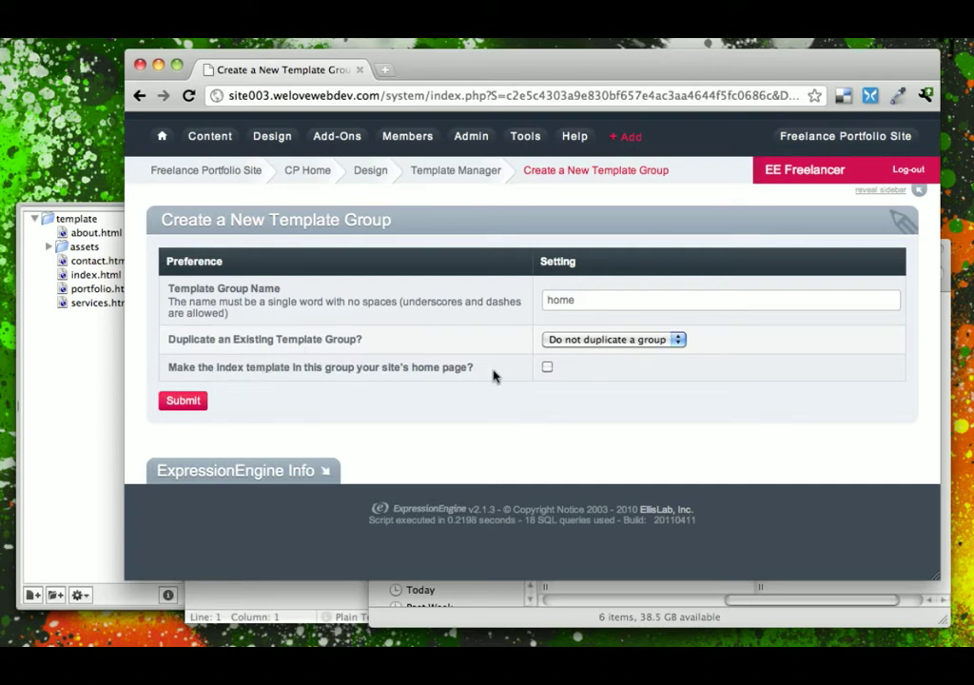
left_click(547, 366)
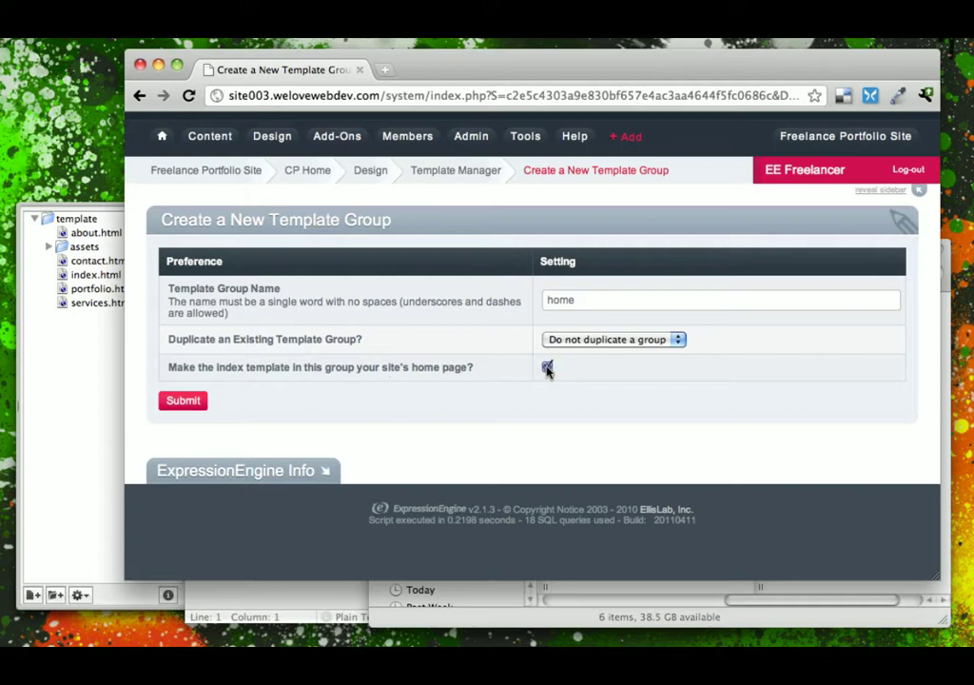
left_click(546, 366)
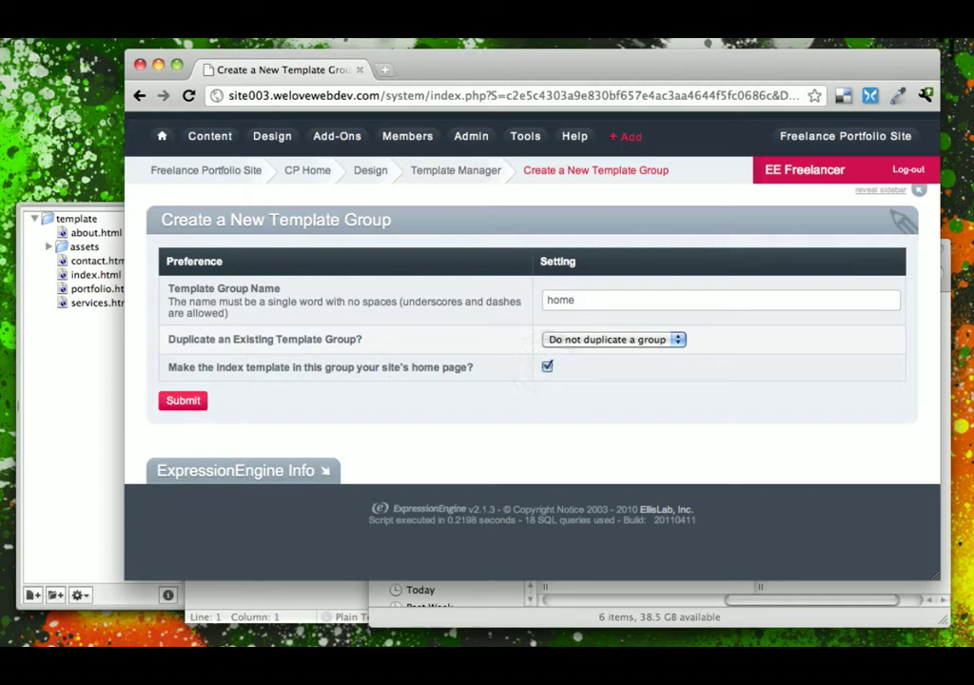
left_click(546, 365)
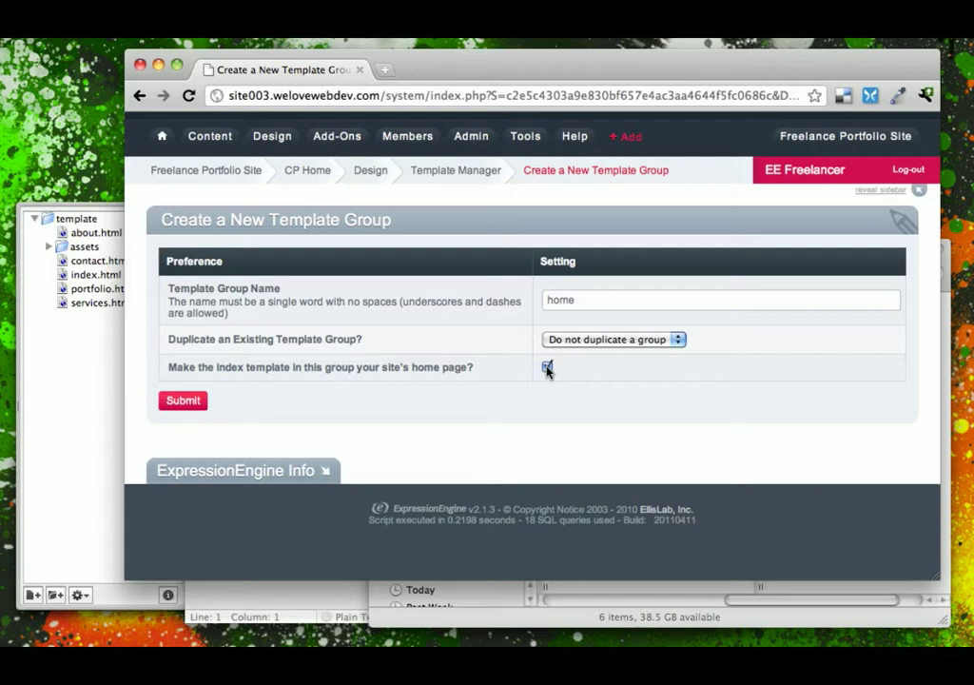
left_click(547, 366)
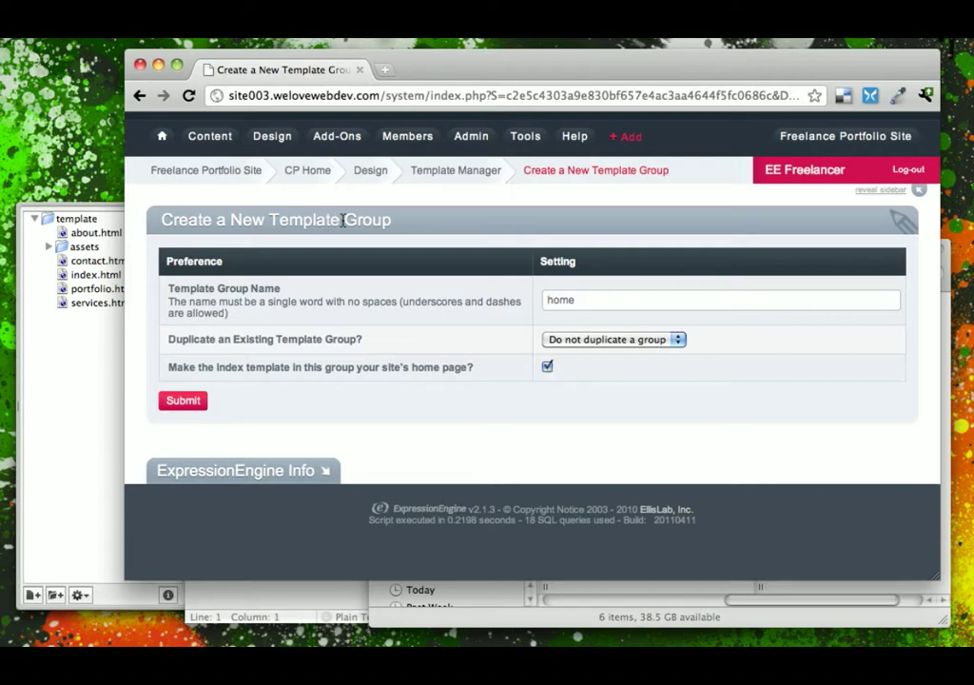
mouse_move(464, 371)
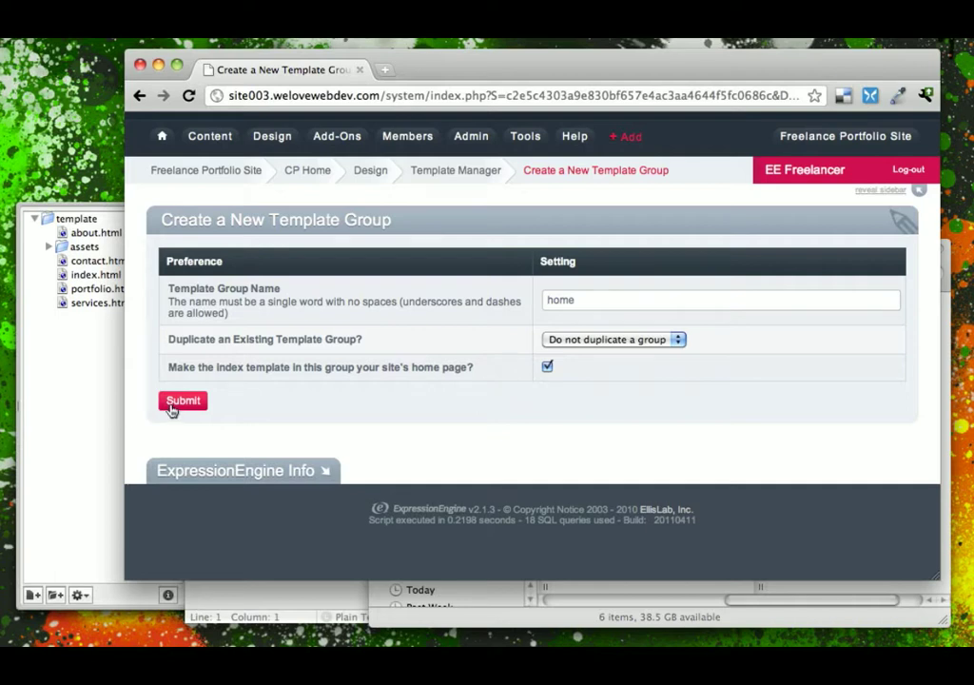
Step: Submit the 'home' template group form
left_click(182, 401)
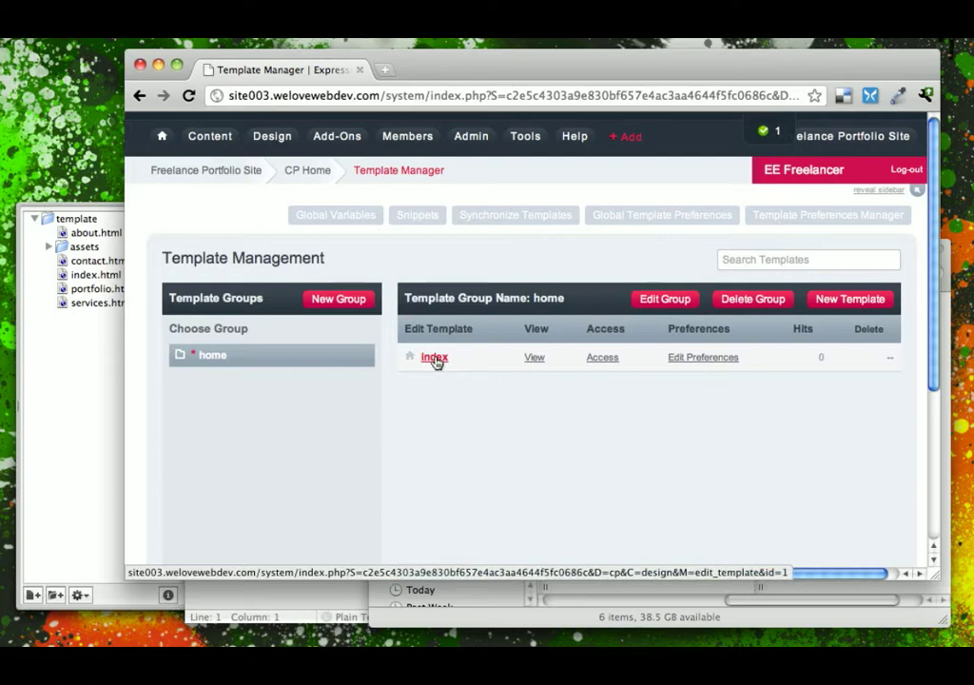
Step: Paste the index.html portfolio markup into the home/index template and scroll through it
left_click(433, 356)
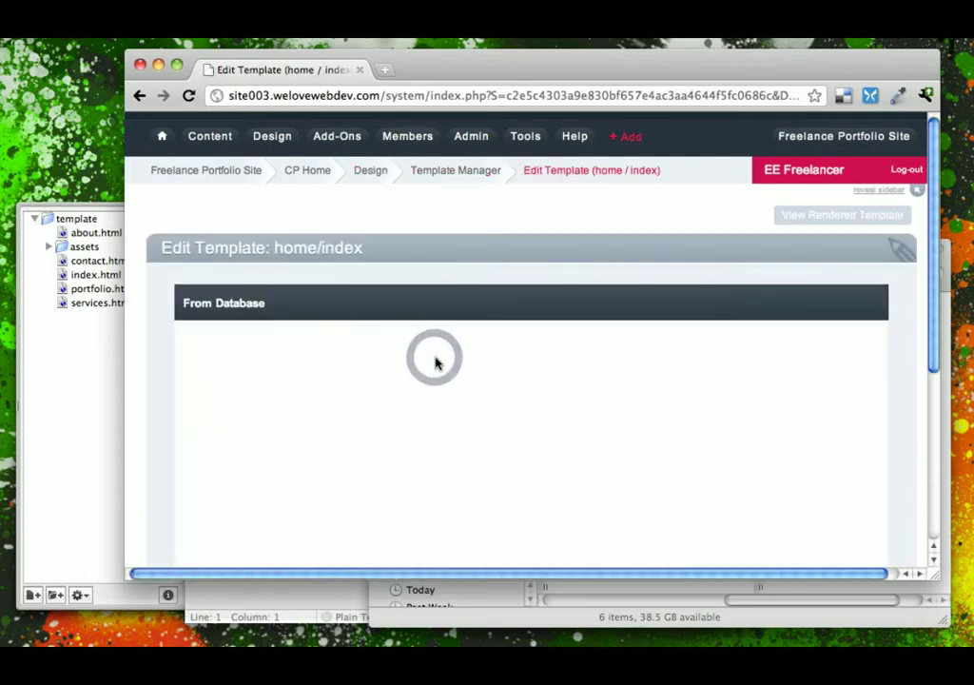
scroll("down", 3)
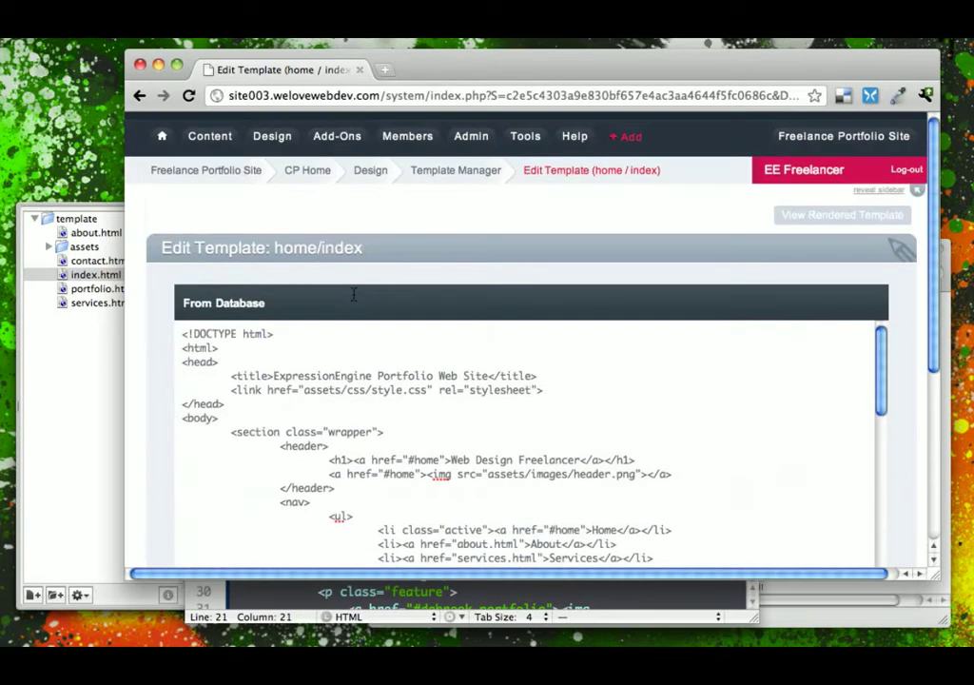
mouse_move(174, 375)
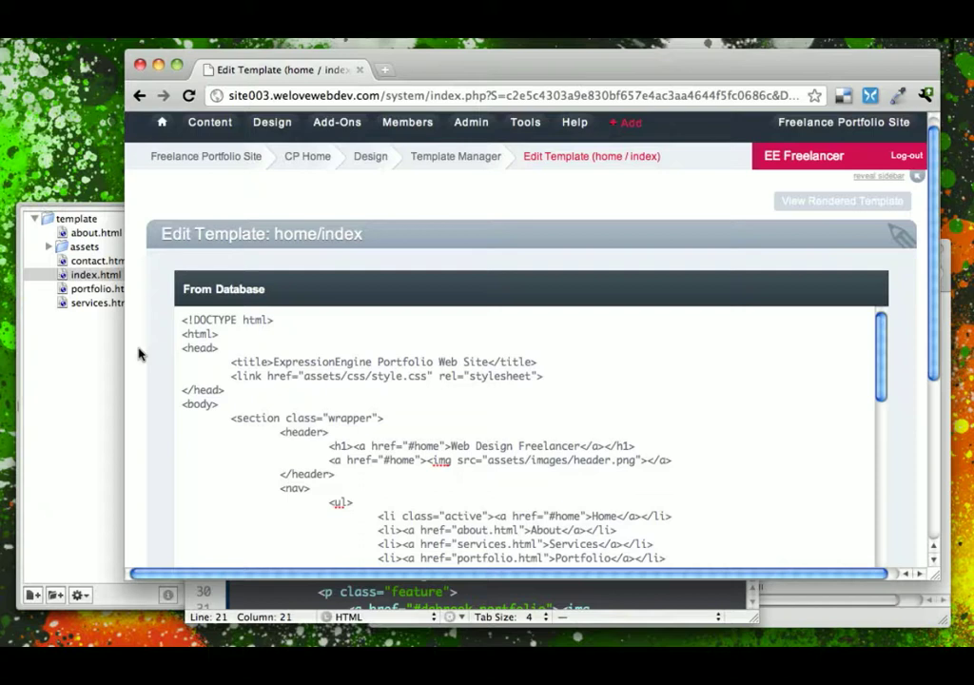
scroll("down", 3)
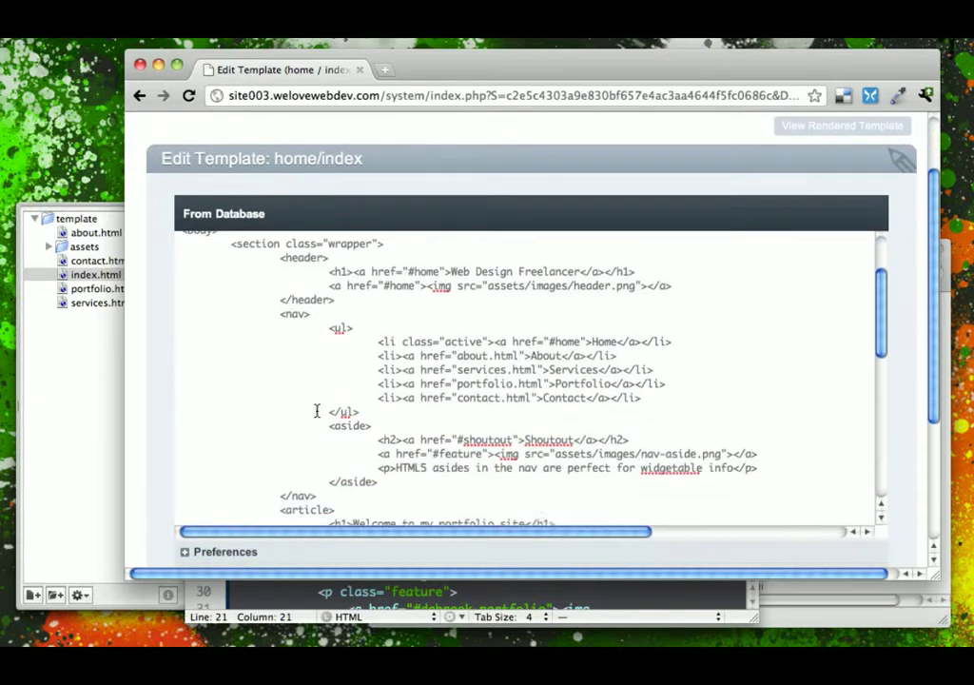
scroll("down", 3)
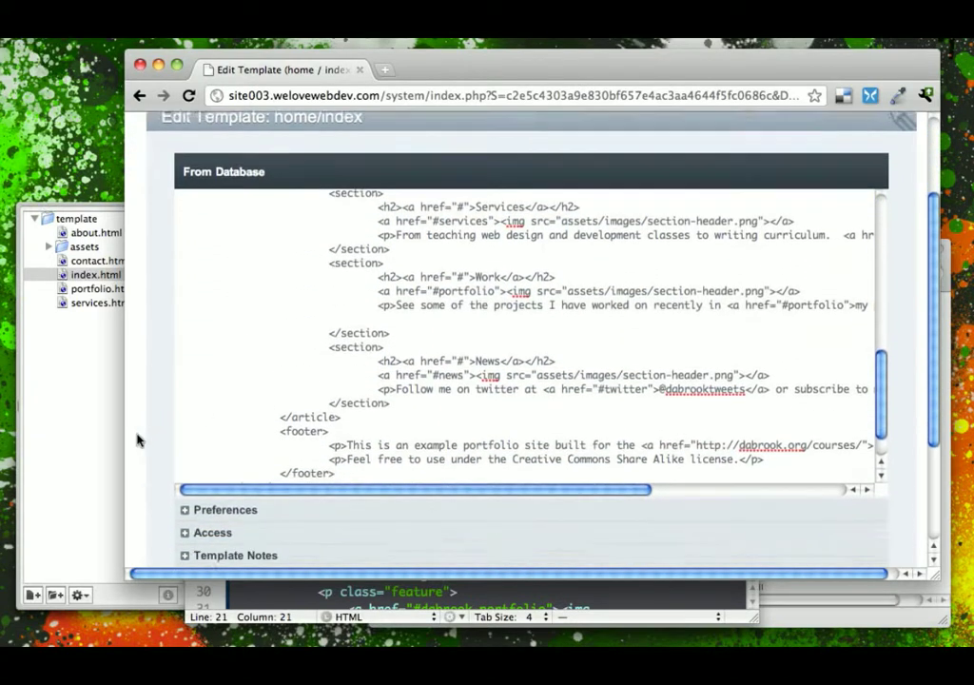
scroll("down", 3)
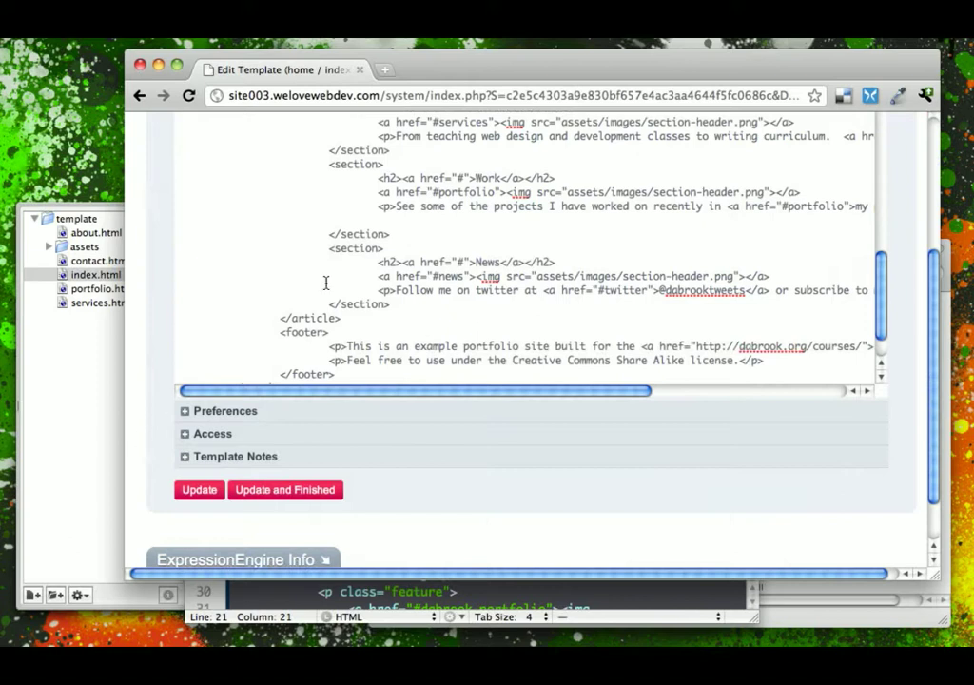
scroll("down", 3)
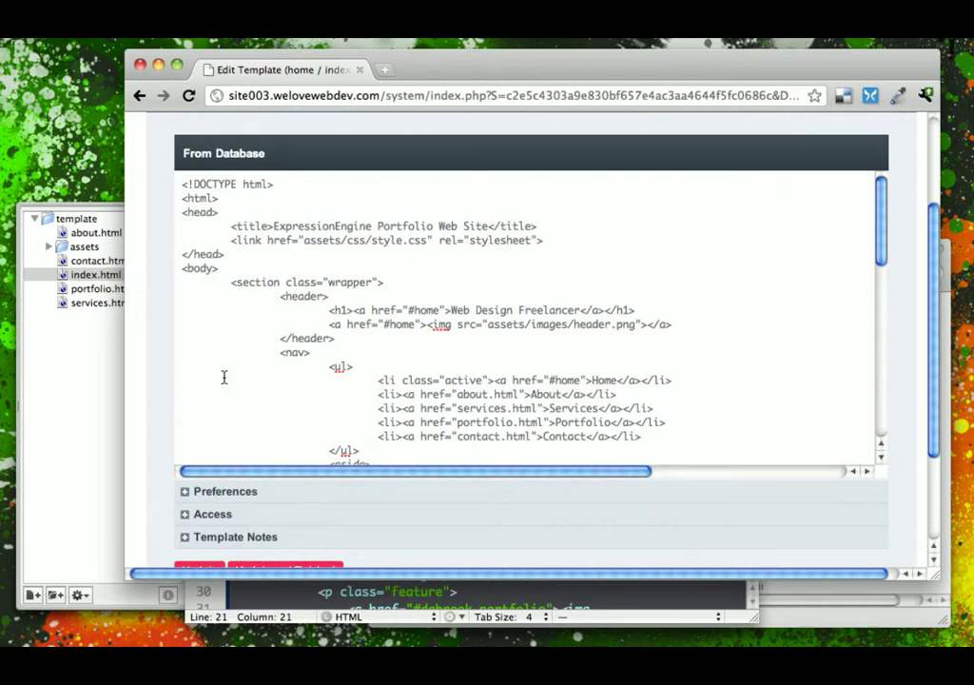
scroll("down", 3)
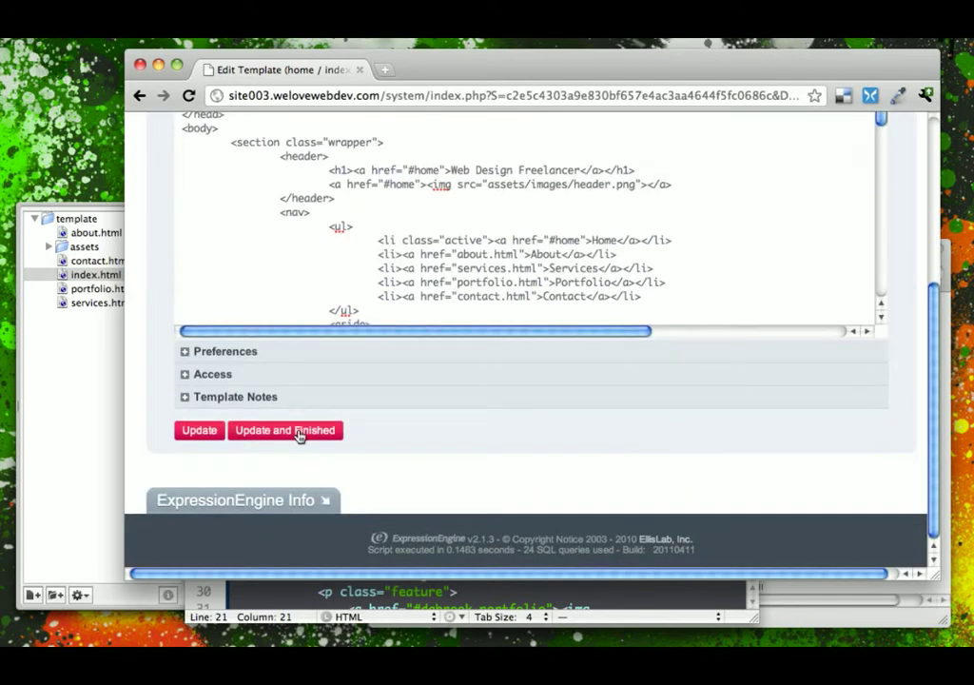
Step: Save the home/index template, check the unstyled homepage, and return to Template Manager
left_click(284, 430)
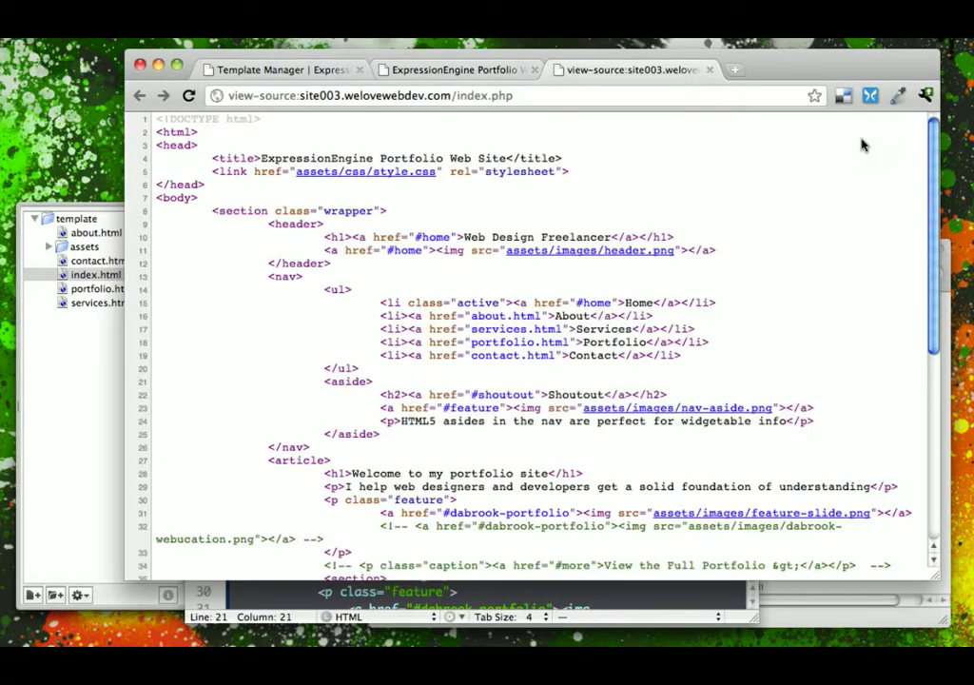
scroll("down", 3)
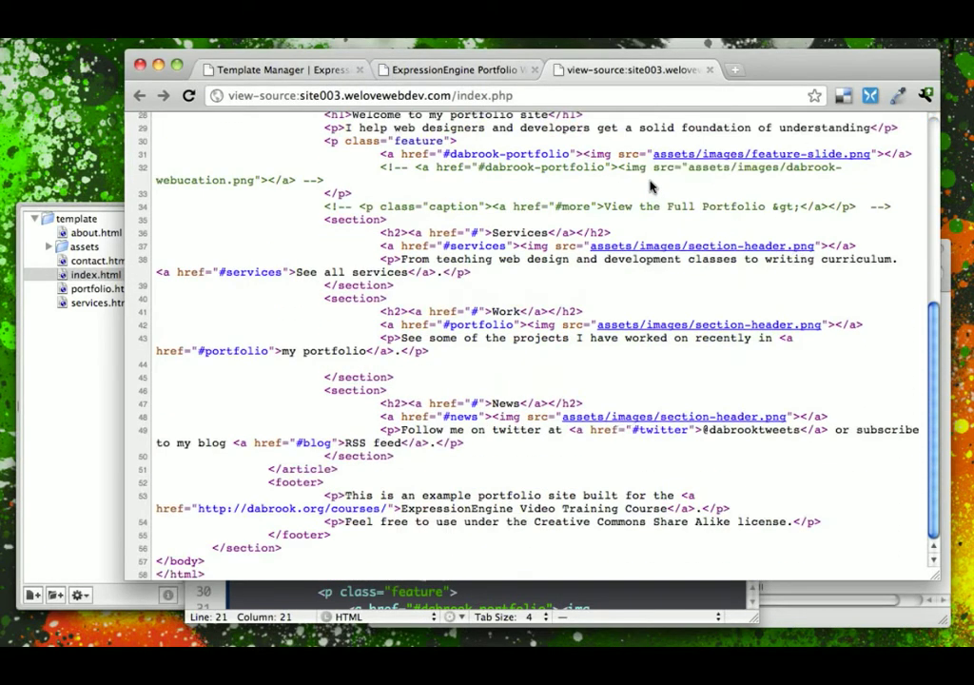
scroll("up", 3)
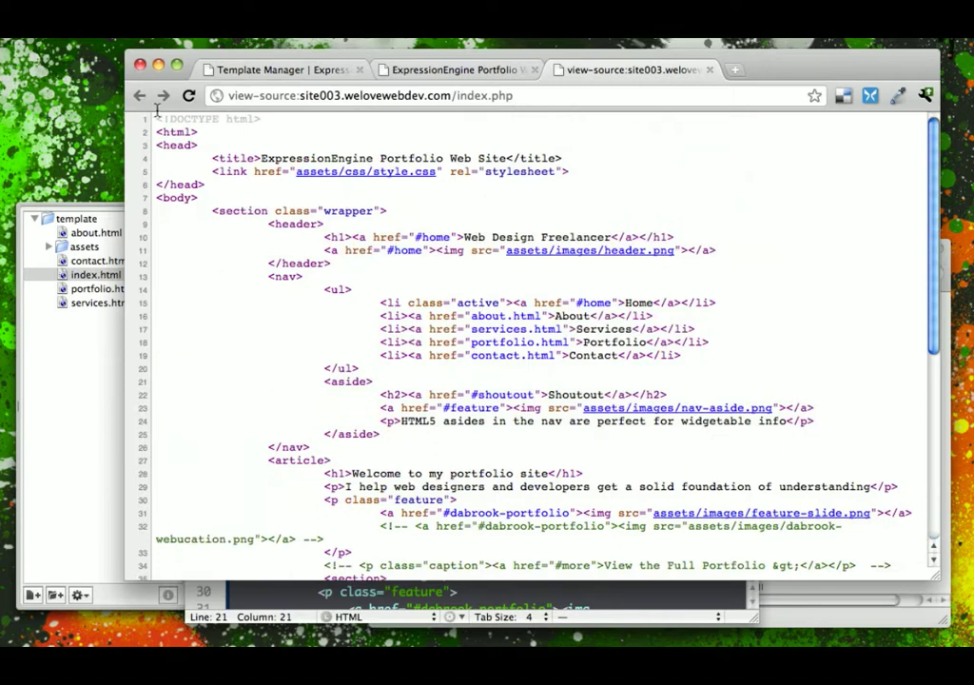
mouse_move(383, 178)
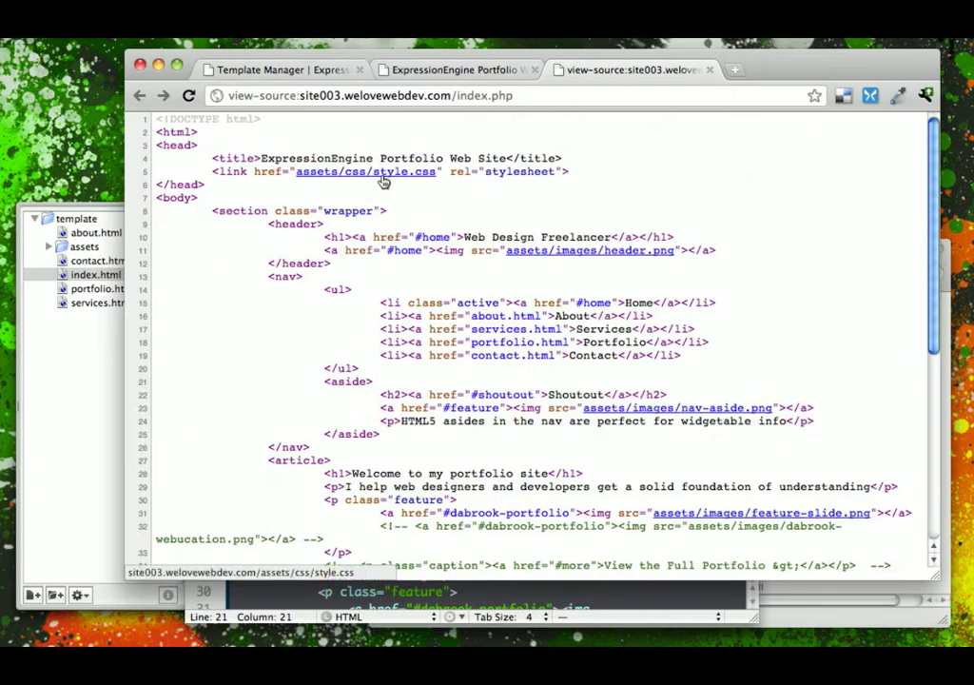
mouse_move(529, 262)
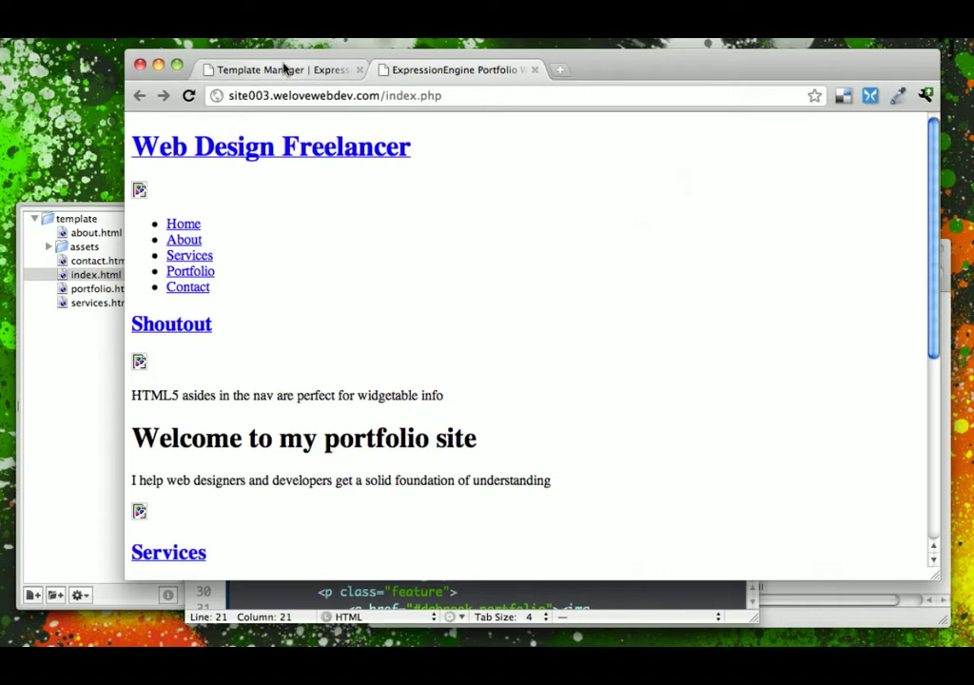
left_click(275, 69)
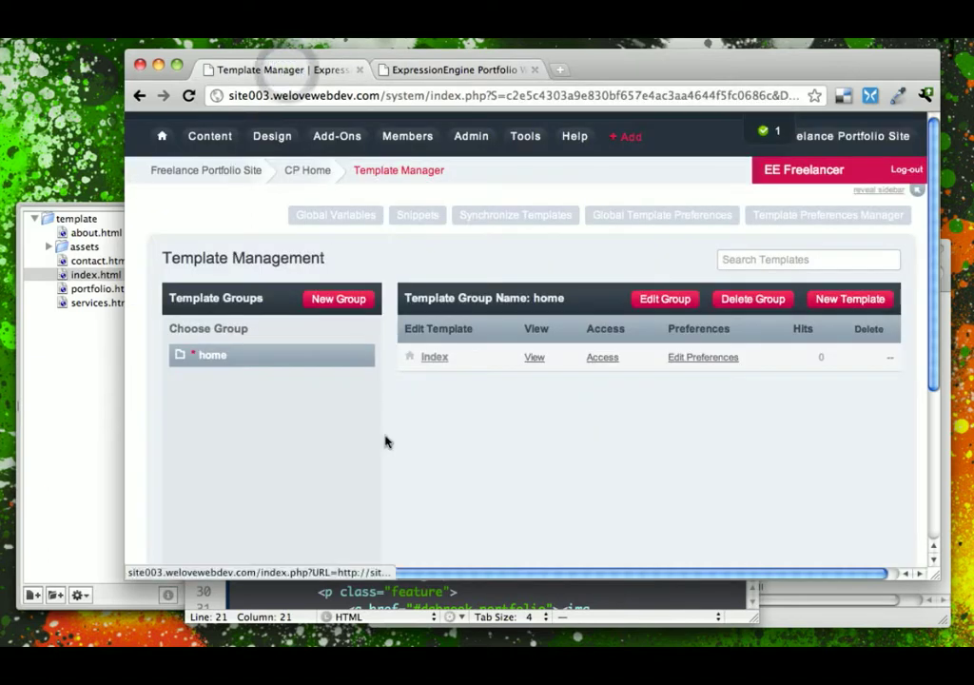